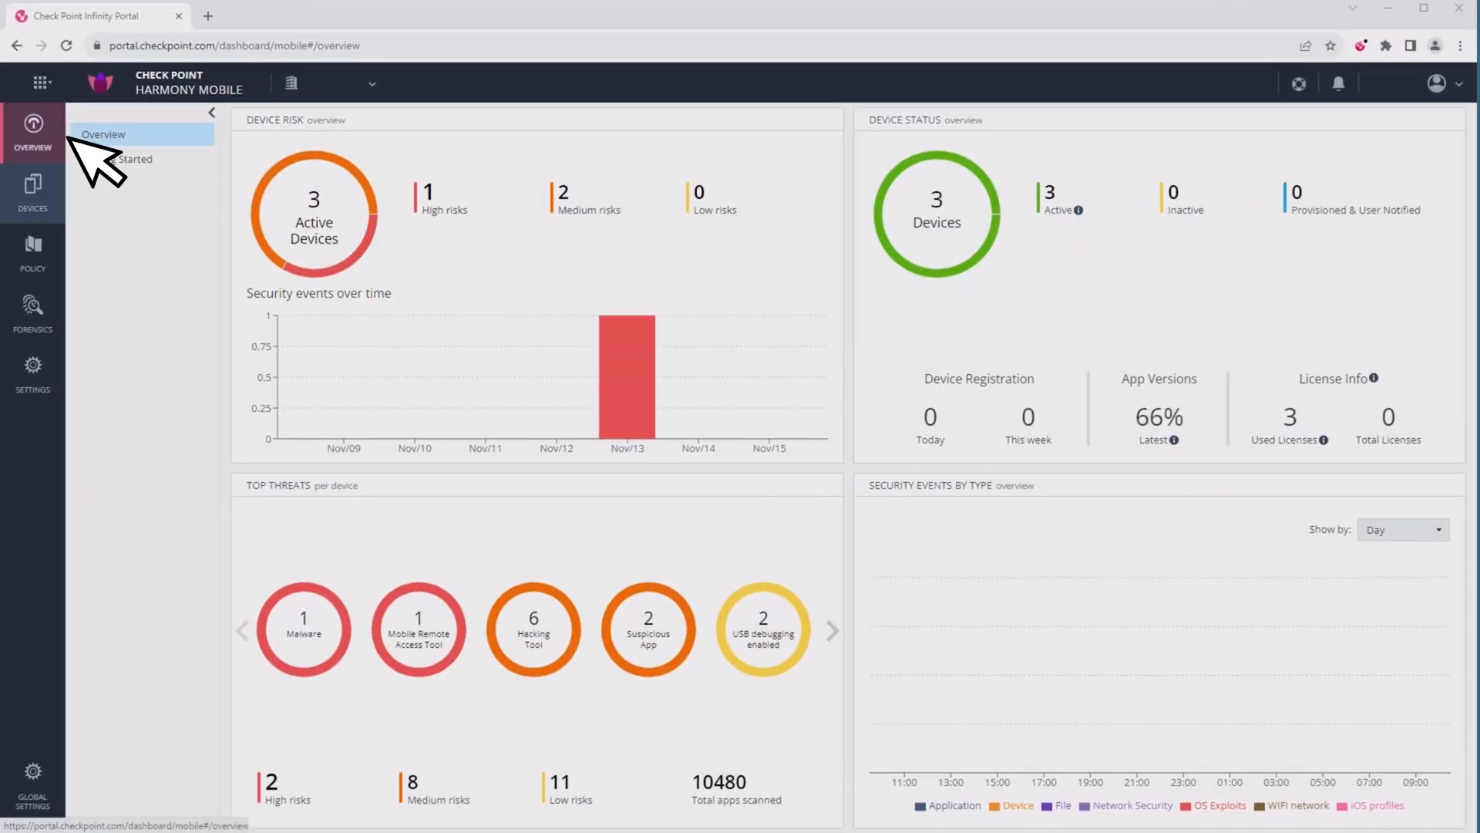
Show the Global policy's Network settings with Phishing, Malicious Sites and Botnets blocked.
{"action": "left_click", "coordinate": [33, 255]}
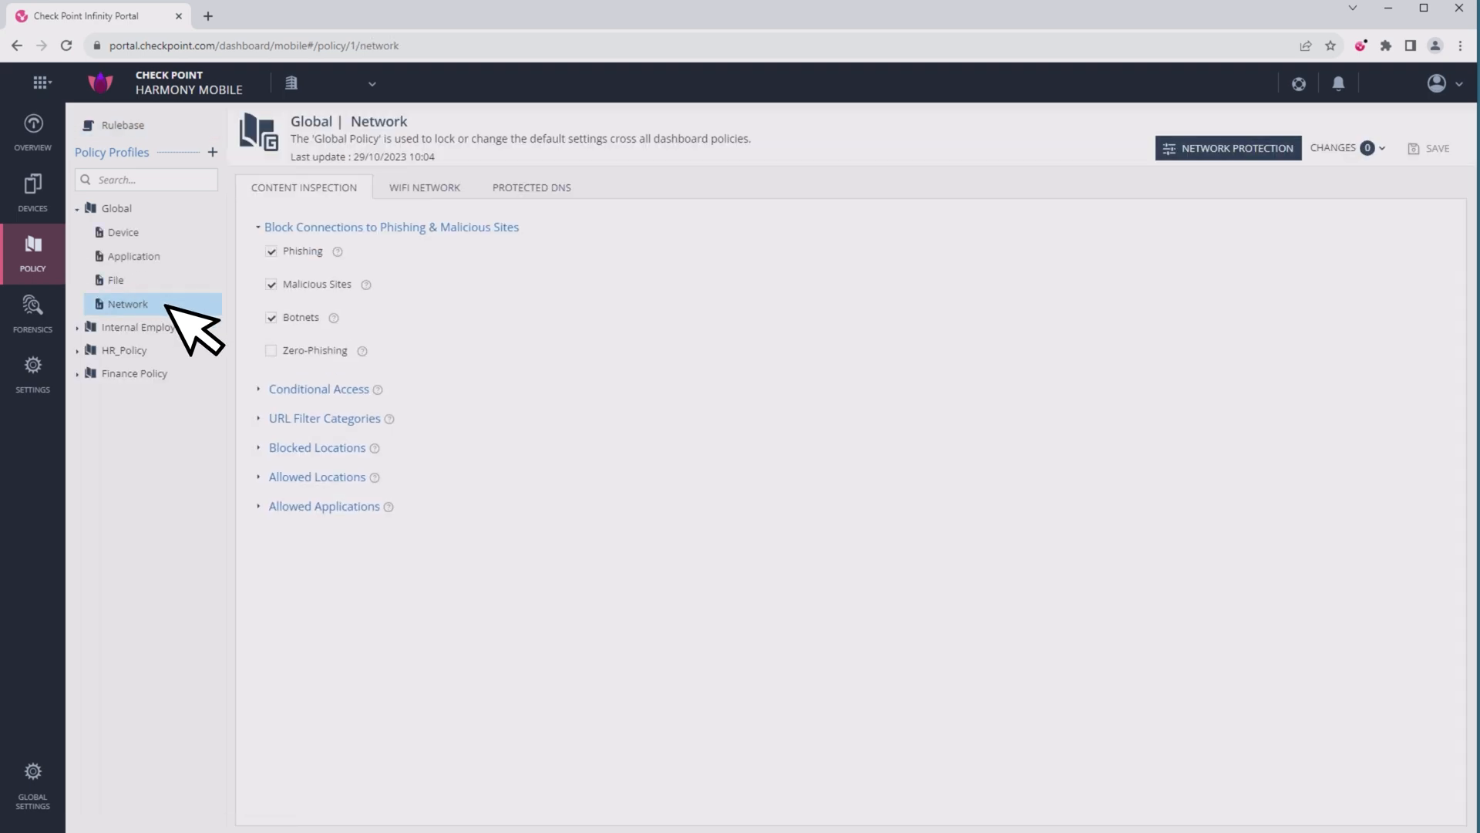
Switch on-device Network Protection to OFF and accept the warning.
{"action": "left_click", "coordinate": [1229, 148]}
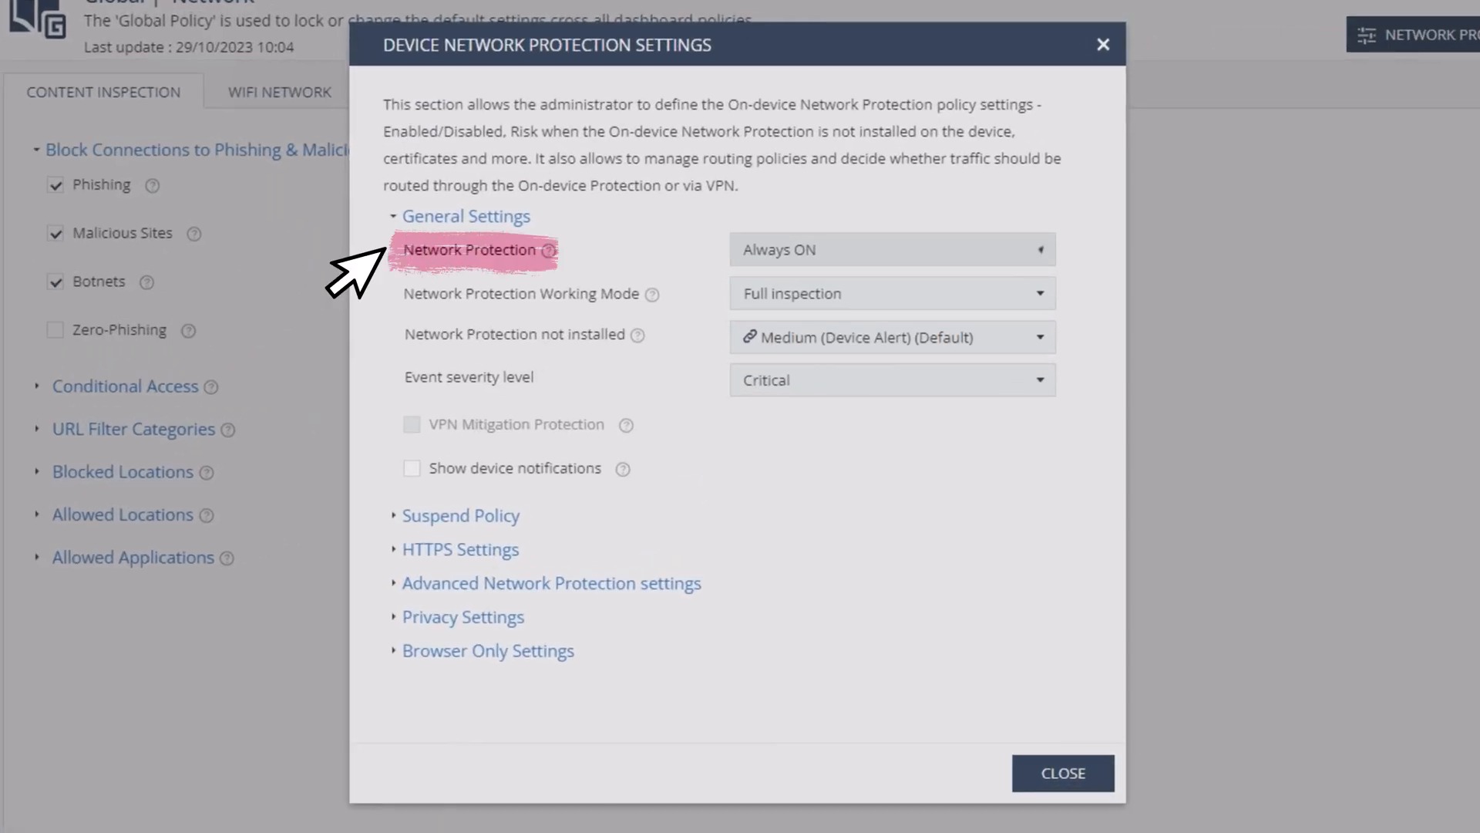
{"action": "left_click", "coordinate": [889, 250]}
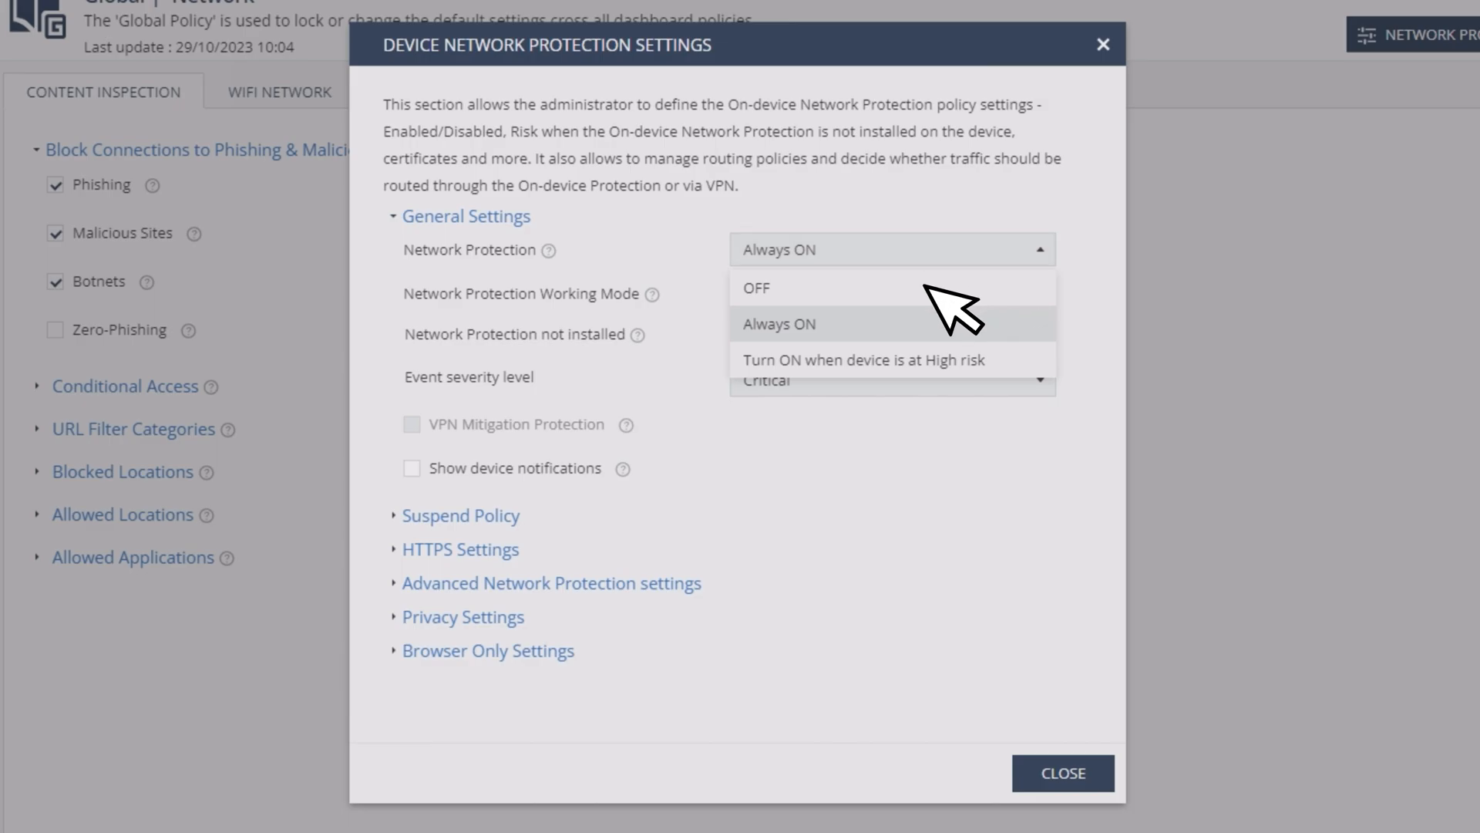
{"action": "left_click", "coordinate": [754, 288]}
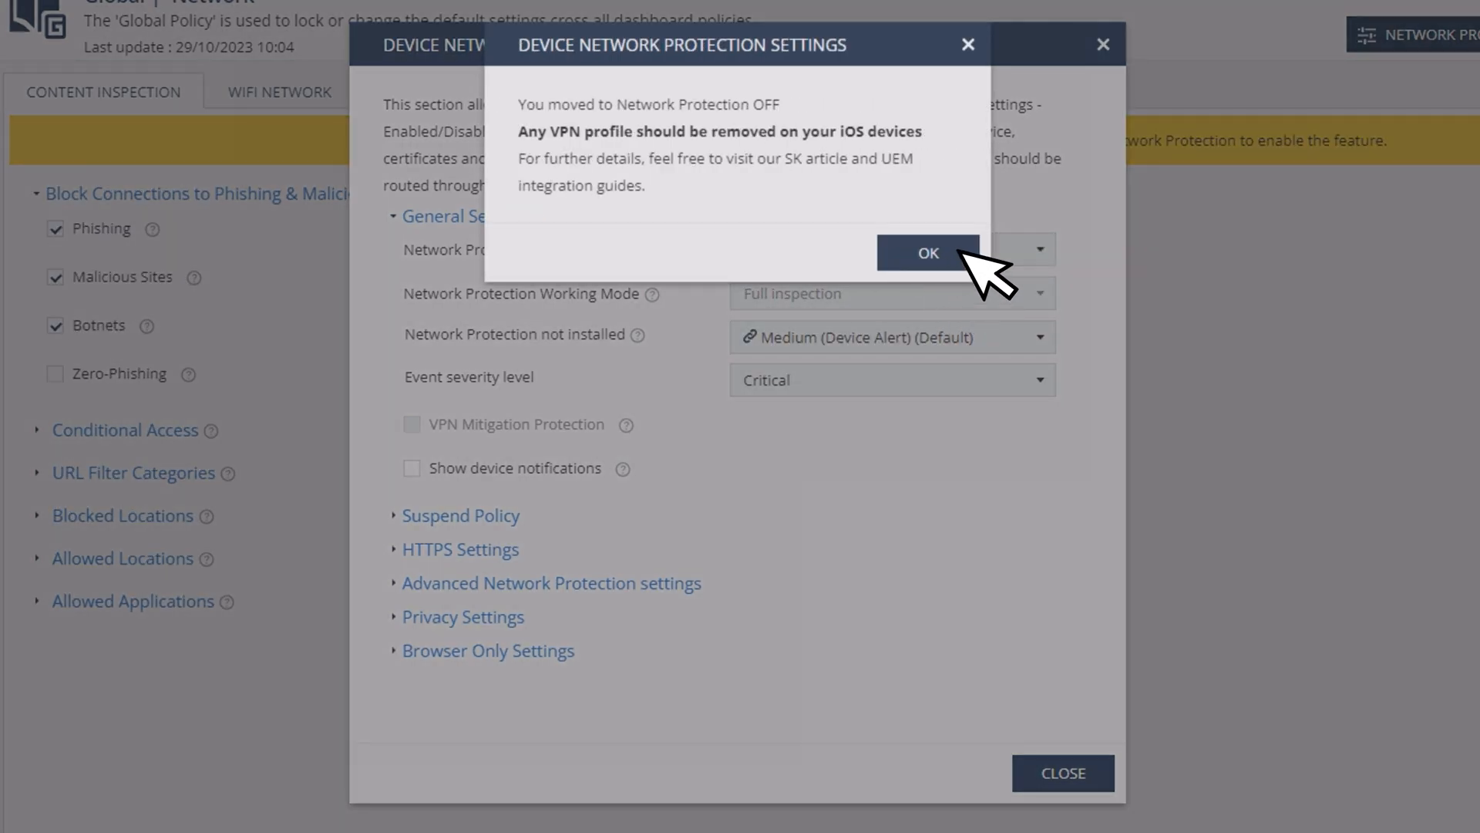
{"action": "left_click", "coordinate": [928, 253]}
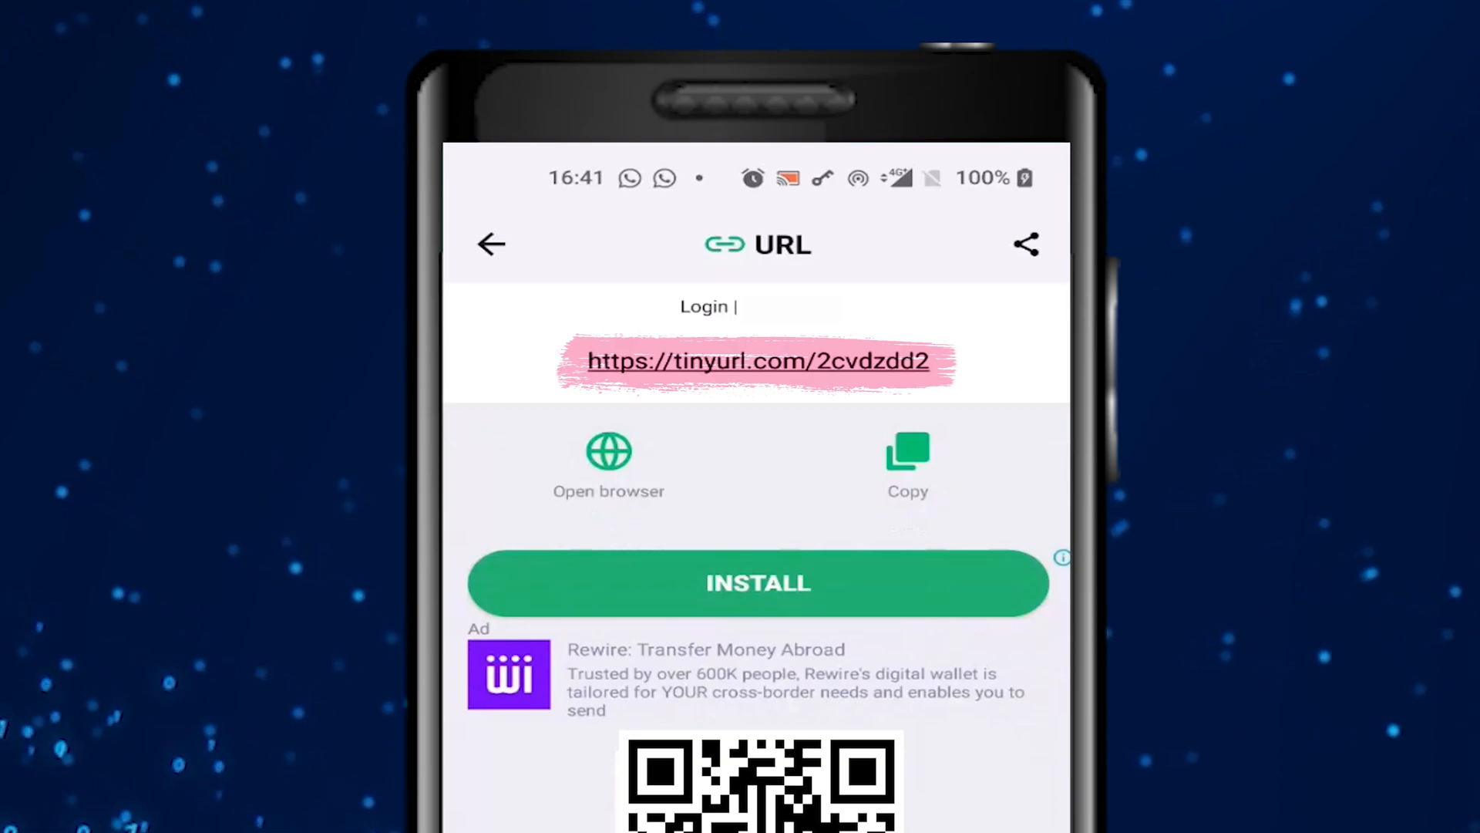
Send the scanned short login link to open with the Scan Link app.
{"action": "left_click", "coordinate": [609, 462]}
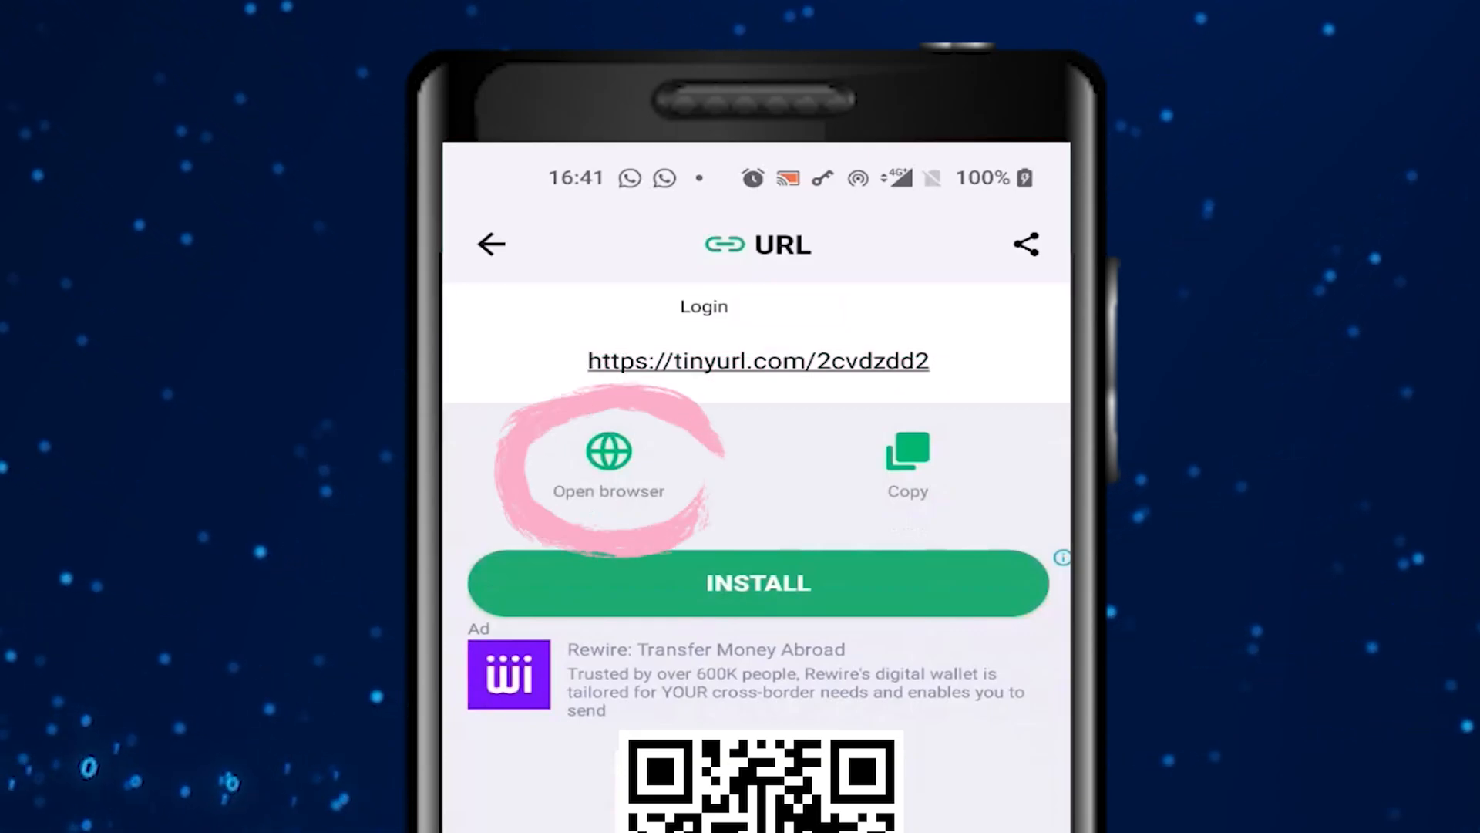
{"action": "left_click", "coordinate": [608, 462]}
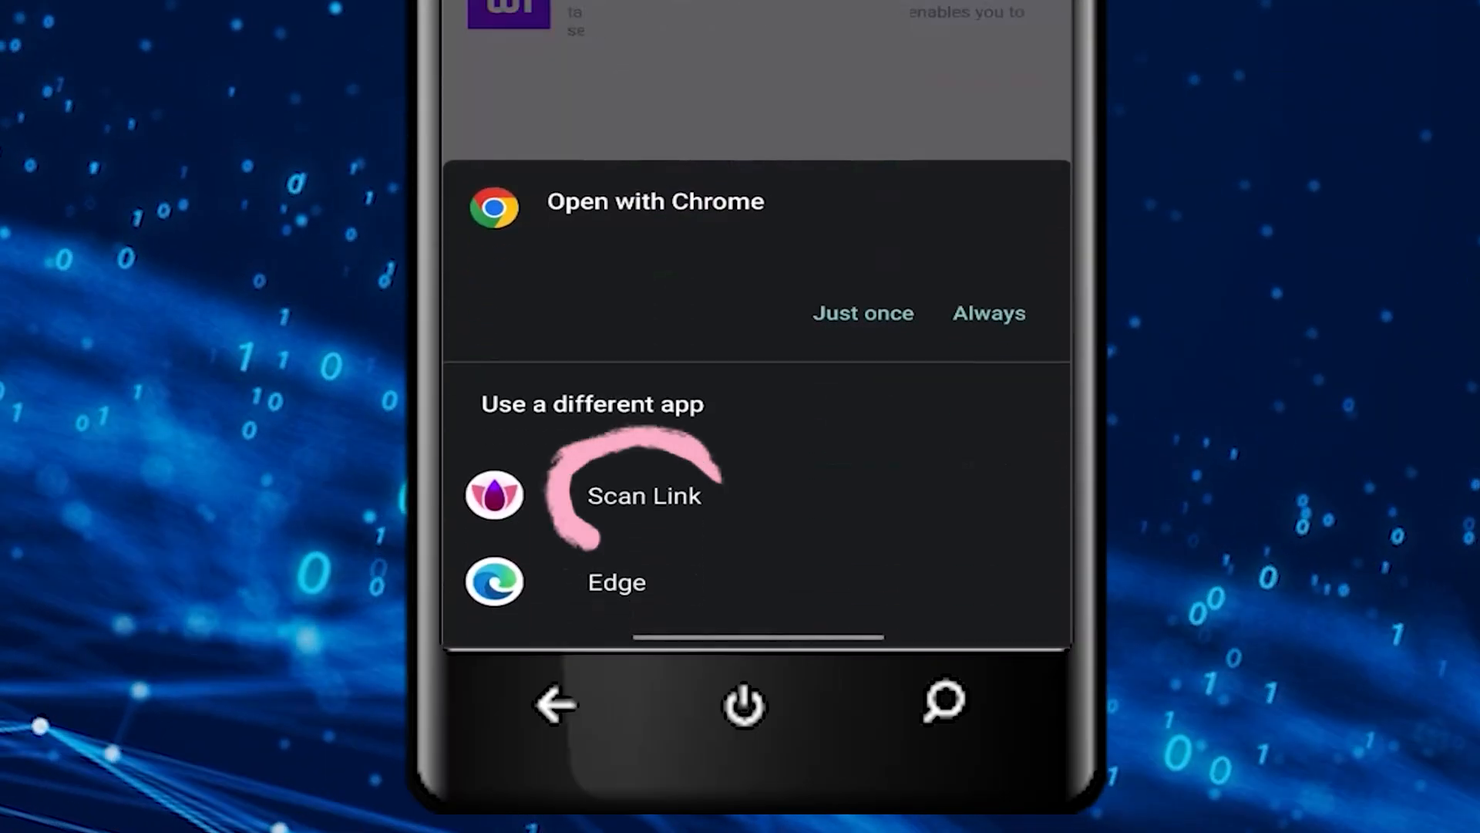
{"action": "left_click", "coordinate": [644, 495]}
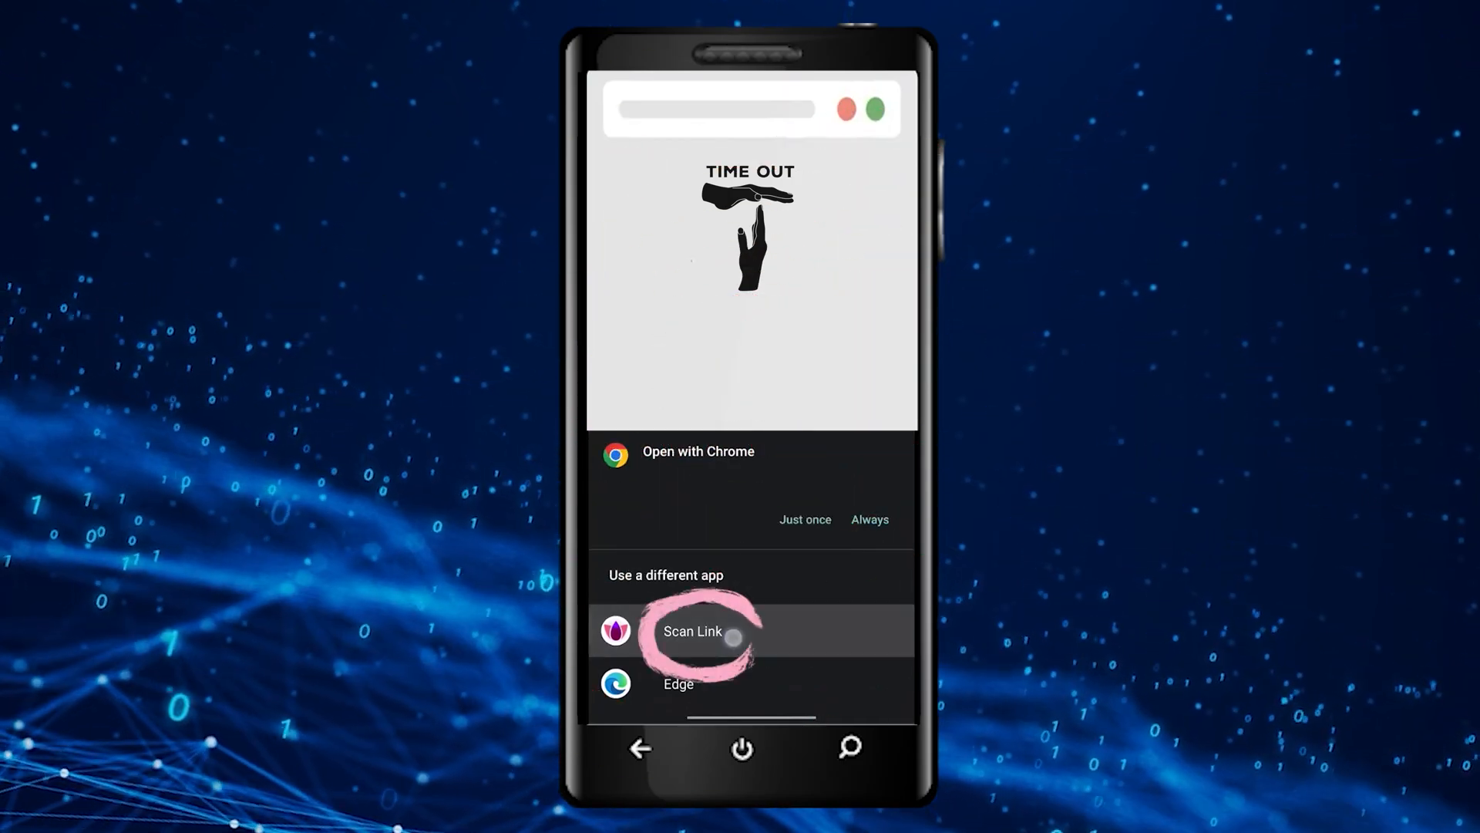
{"action": "left_click", "coordinate": [693, 631]}
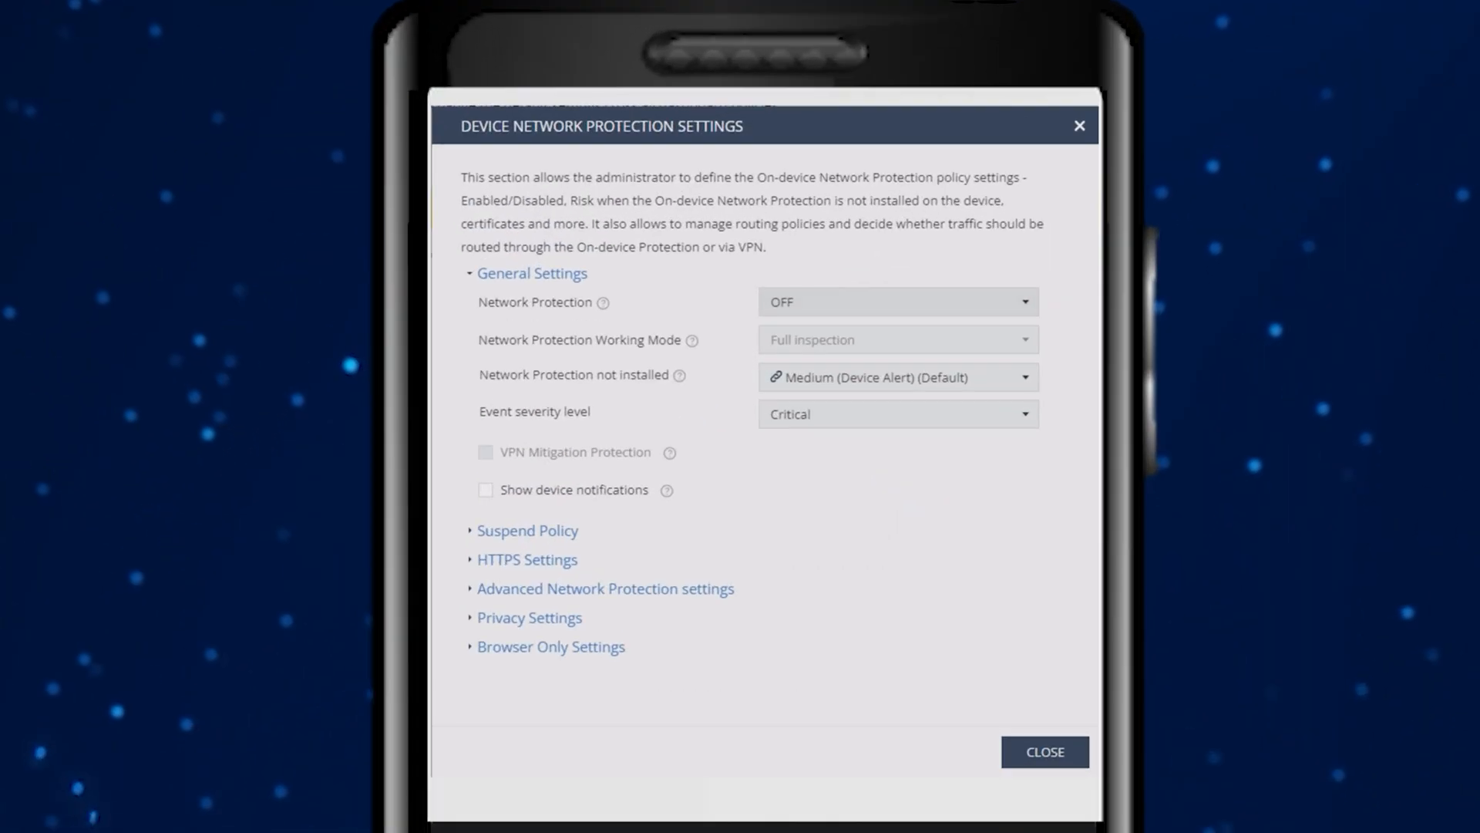
{"action": "left_click", "coordinate": [894, 301]}
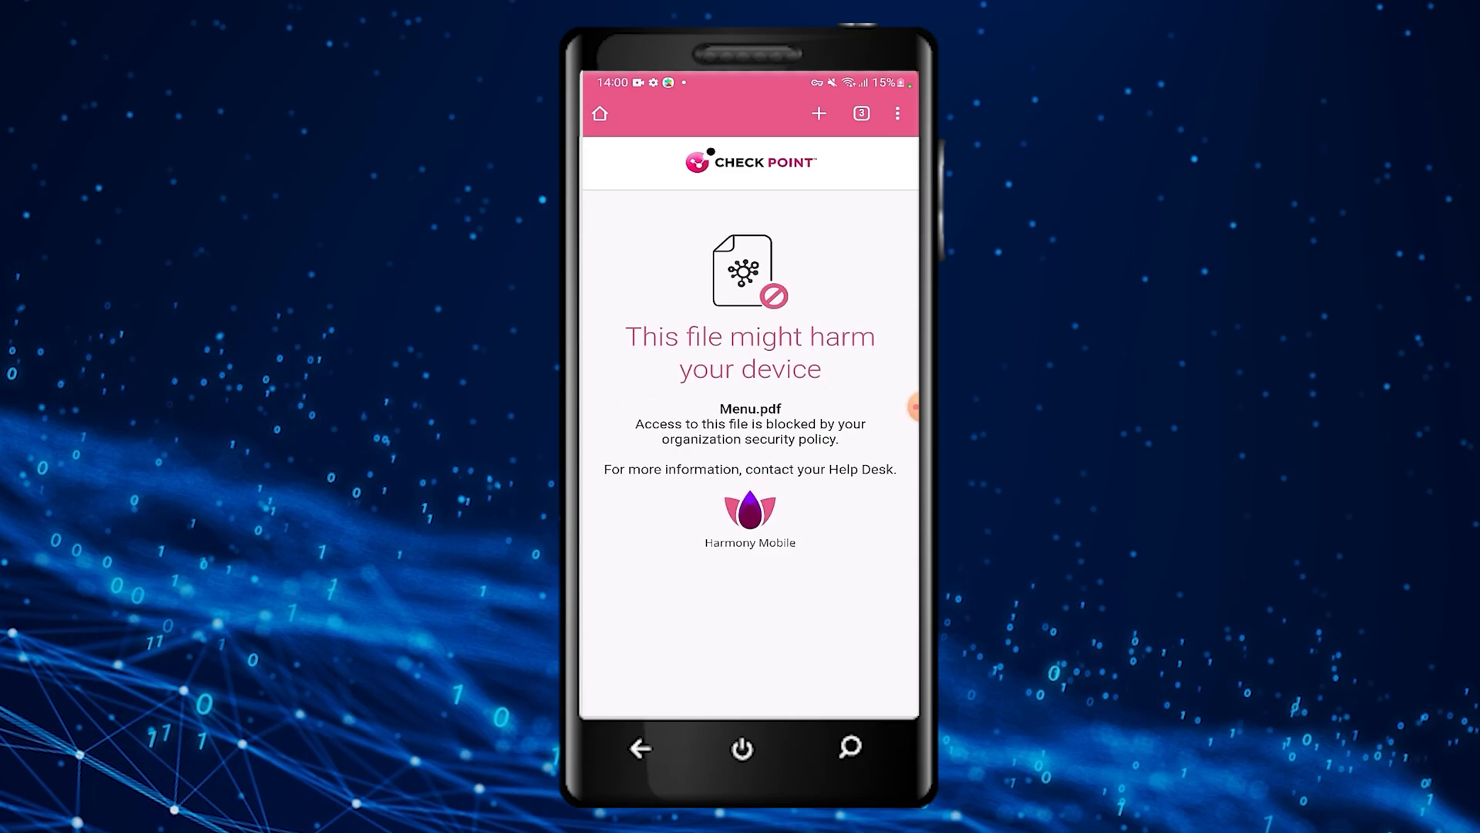
Load the Menu.pdf link so Chrome shows the Check Point block page.
{"action": "double_click", "coordinate": [749, 407]}
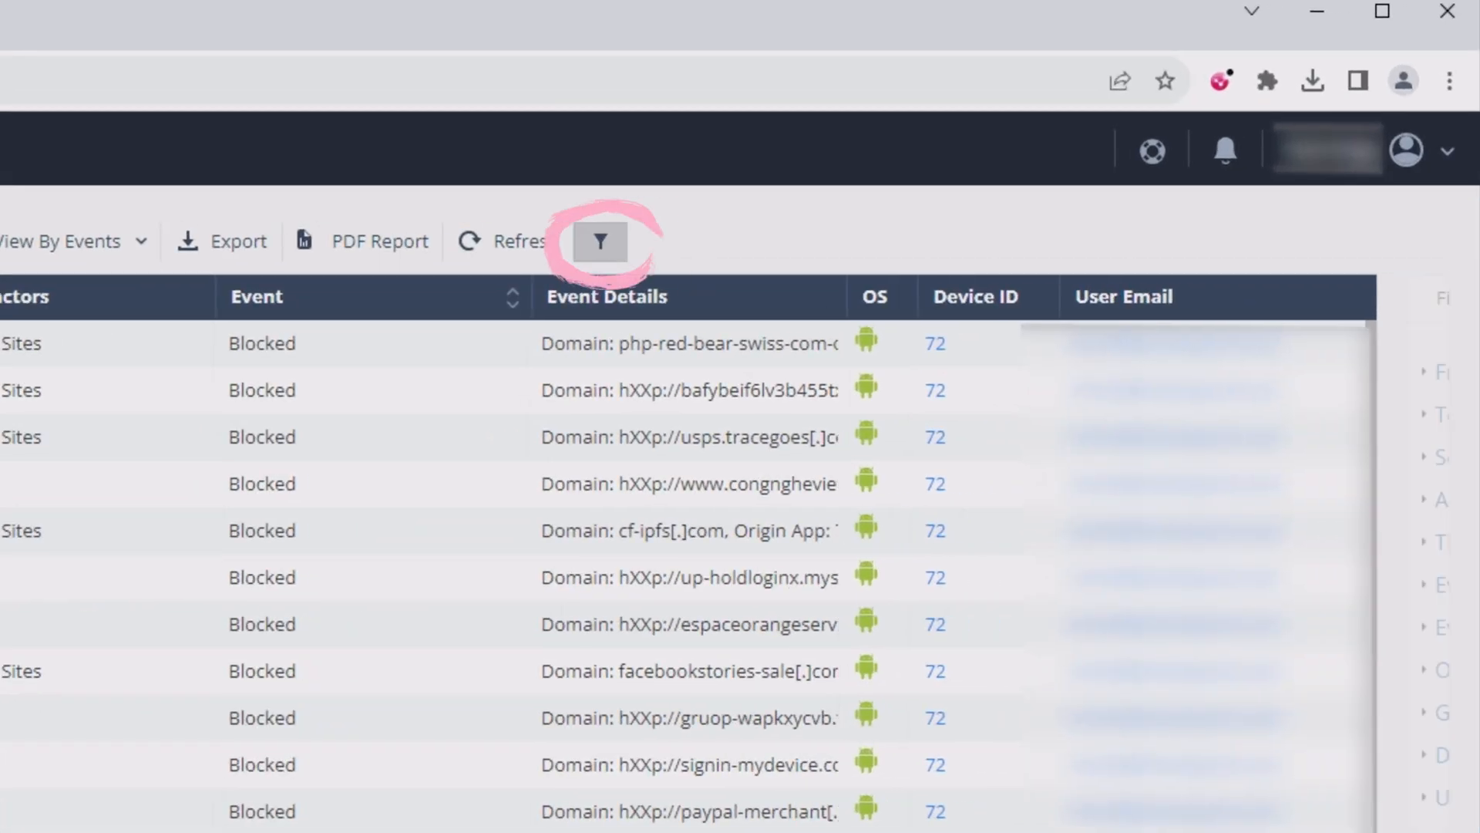
Filter the Forensics events list to the Zero-Phishing threat factor.
{"action": "left_click", "coordinate": [599, 242]}
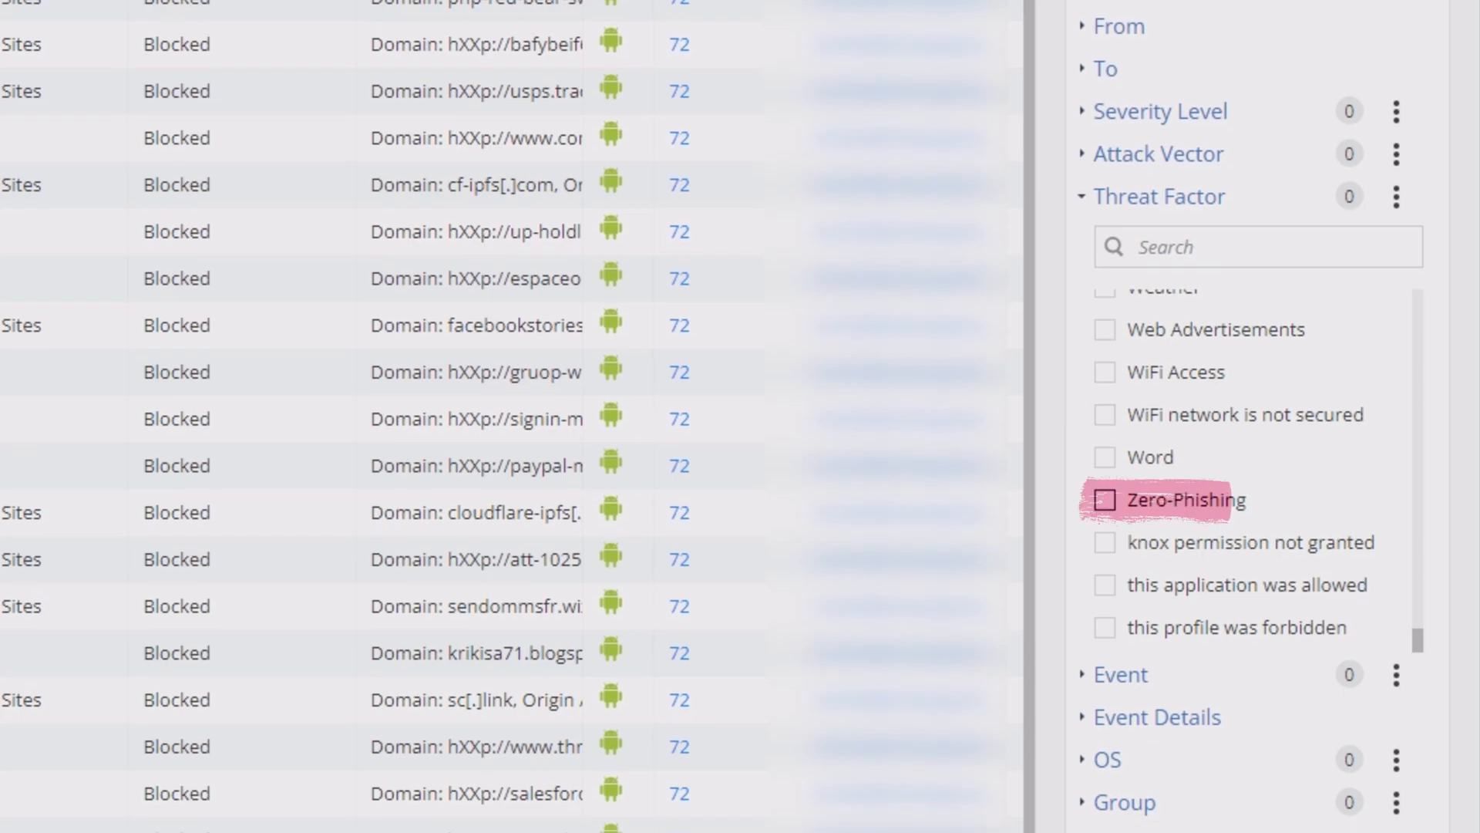
{"action": "left_click", "coordinate": [1104, 499]}
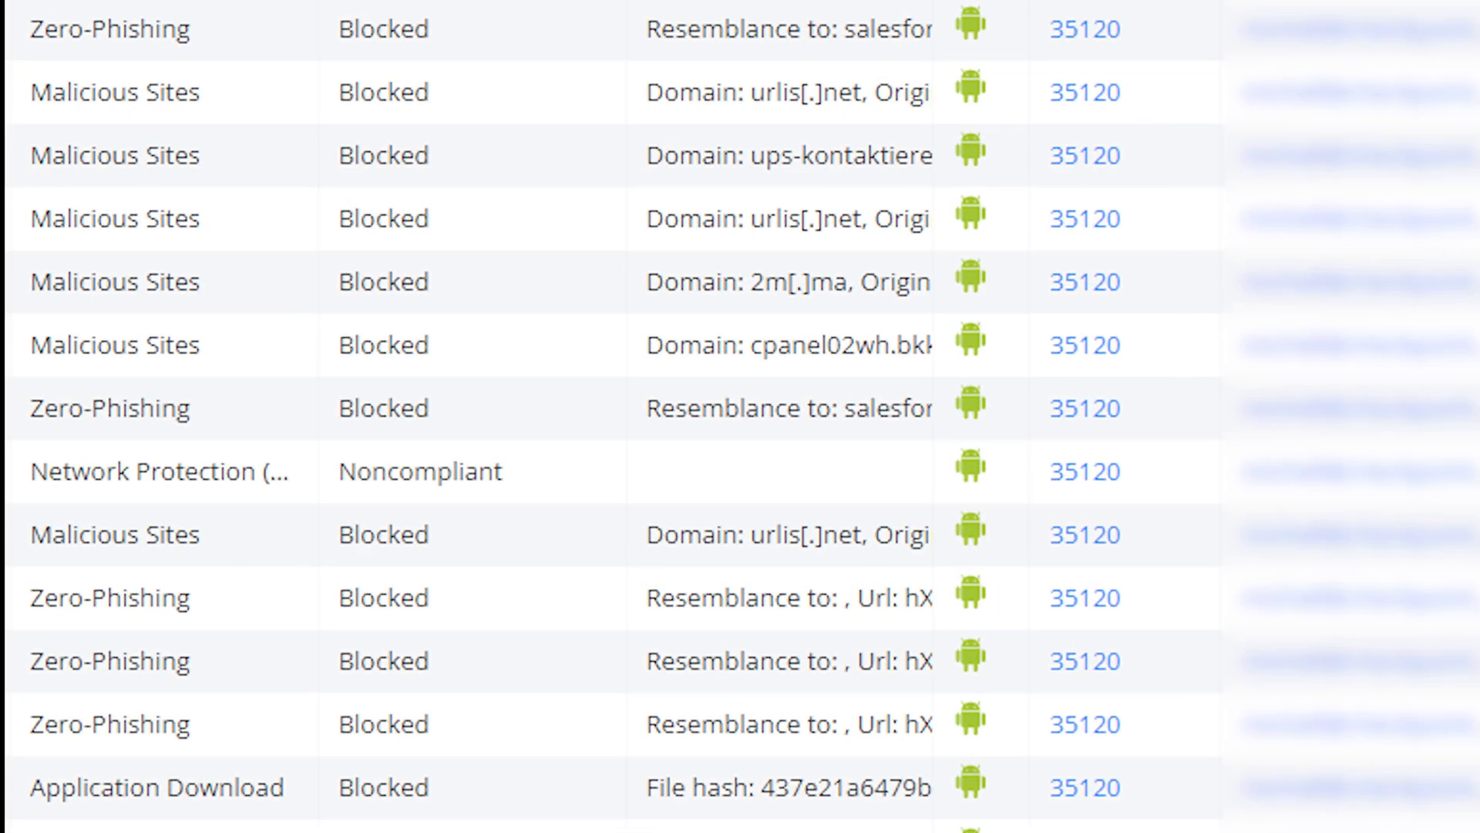